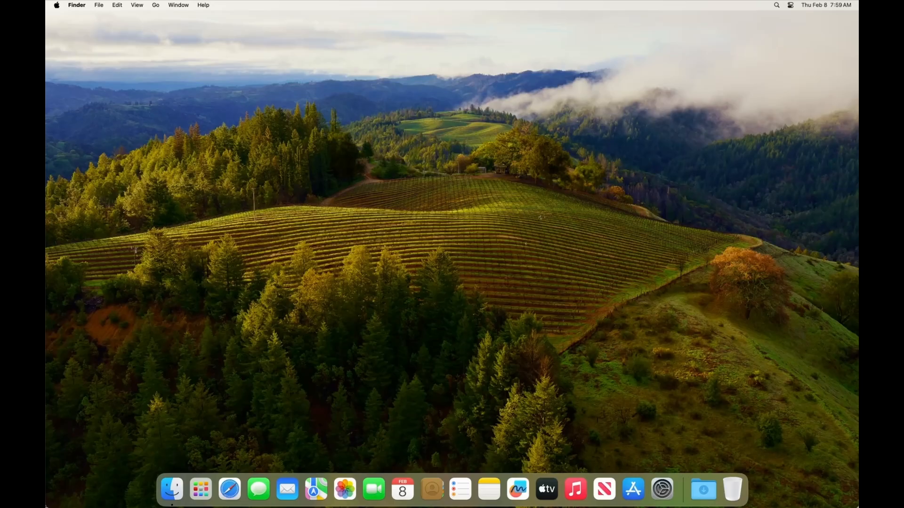
mouse_move(343, 337)
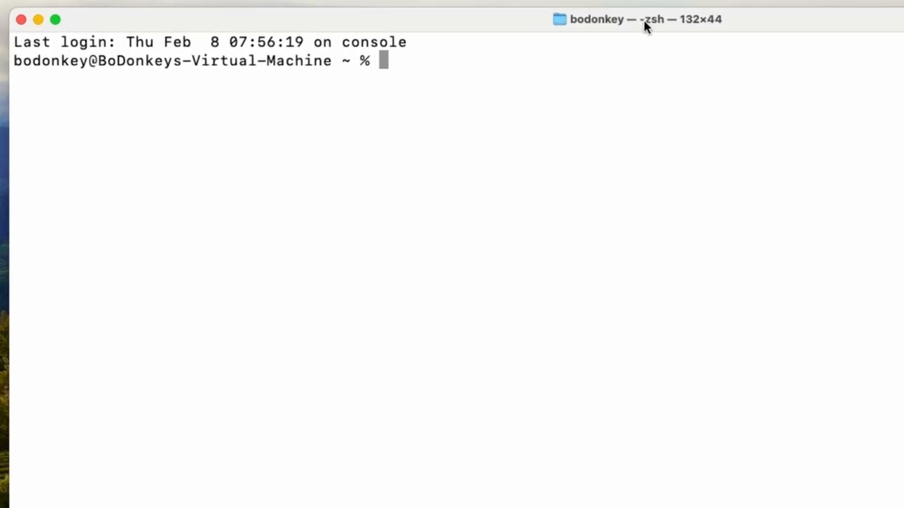
Step: Create the empty ~/.zshrc file with touch and begin the next command
type("touc")
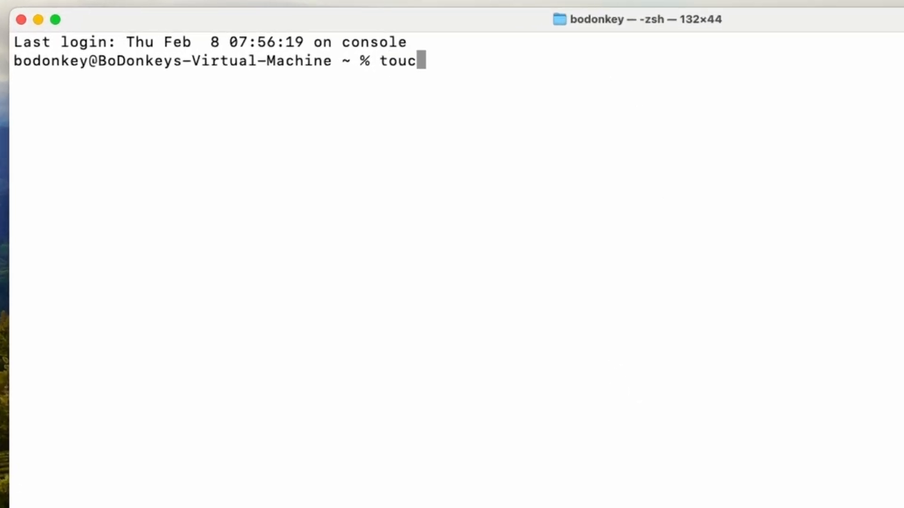
type("h")
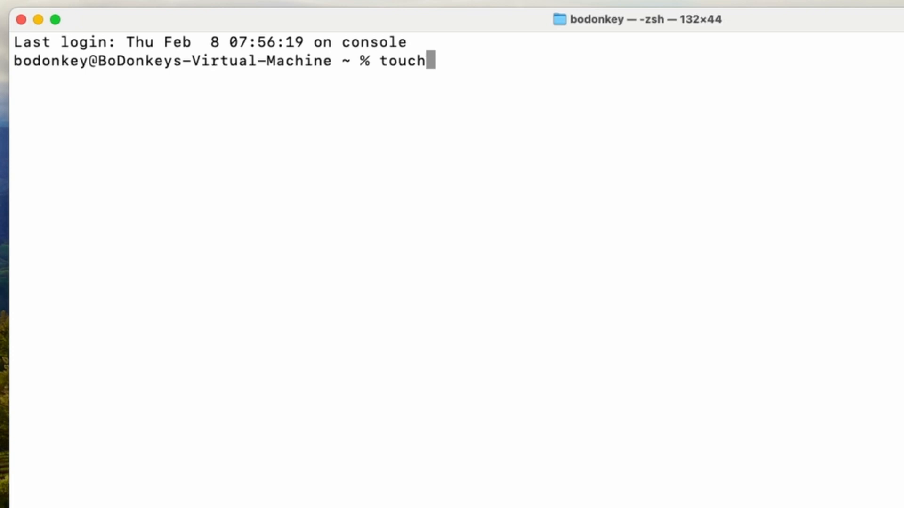
type("~/")
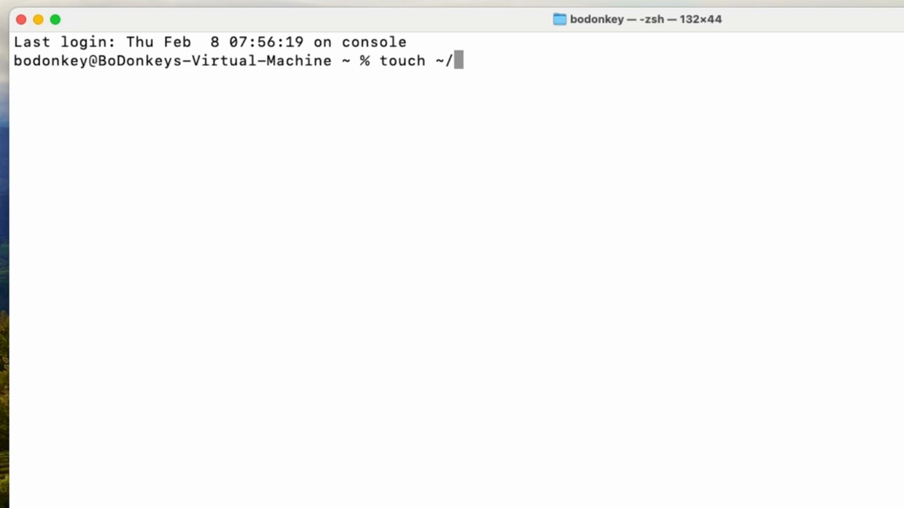
type(".zsh")
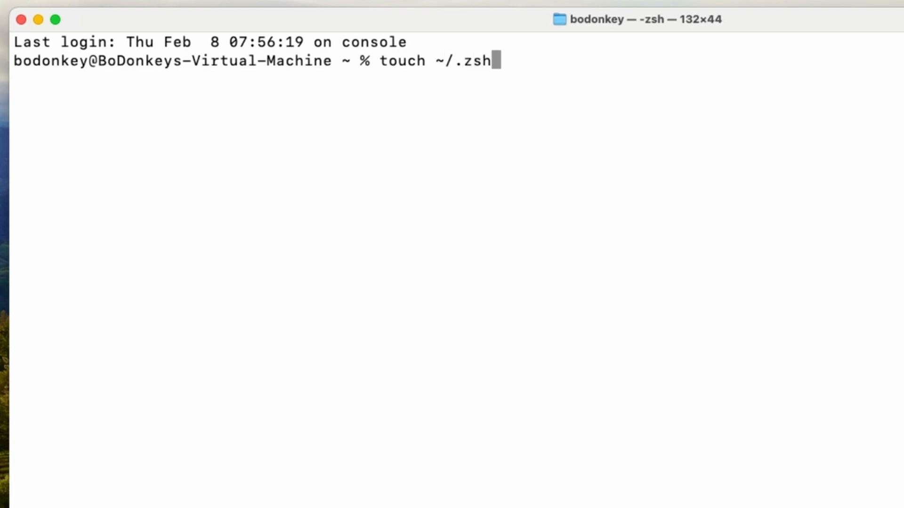
key("Return")
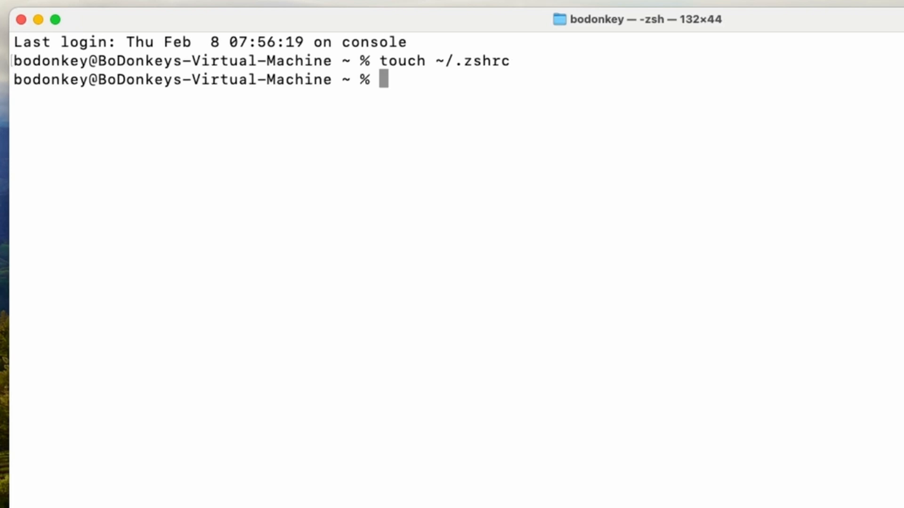
type("x")
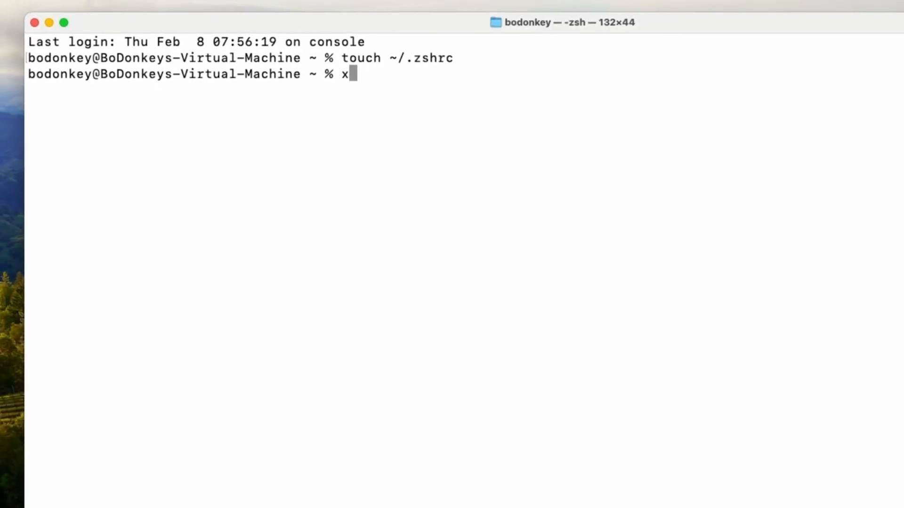
Step: Run xcode-select --install, agree to the license and dismiss the finished notice
type("code-select -")
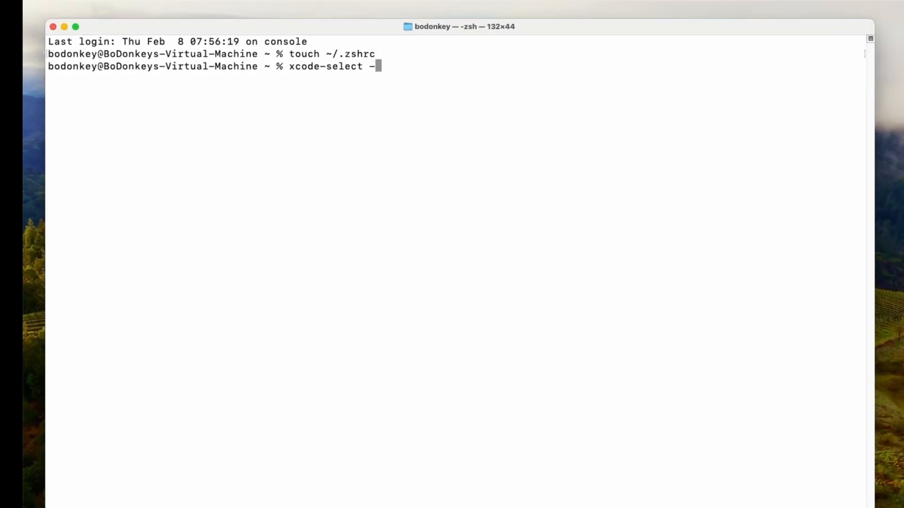
key("Return")
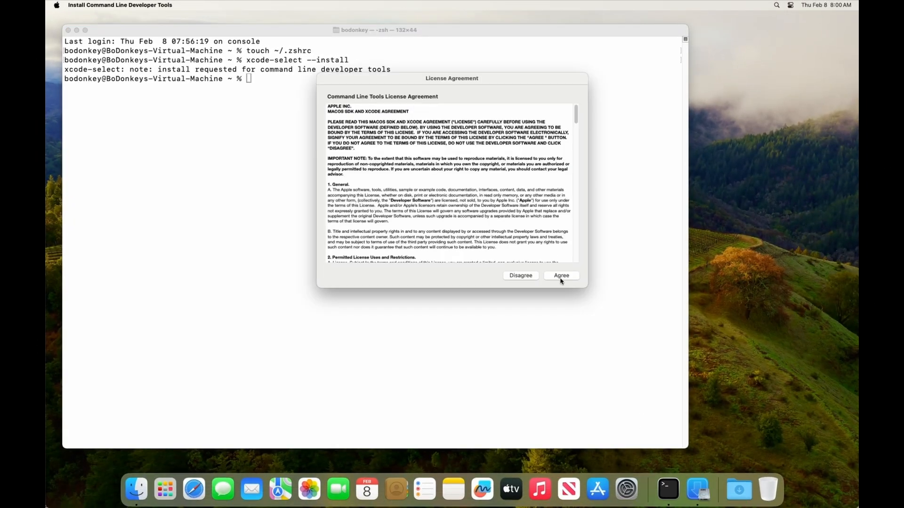
left_click(559, 275)
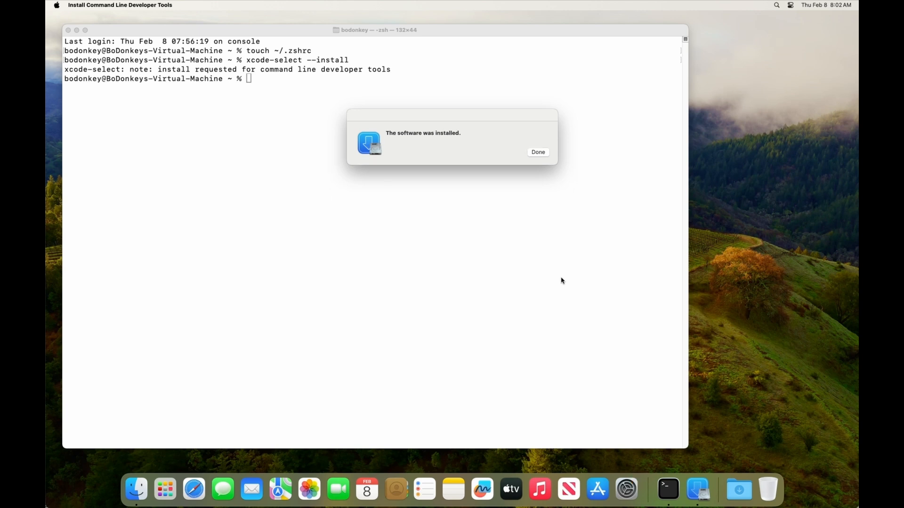
left_click(537, 151)
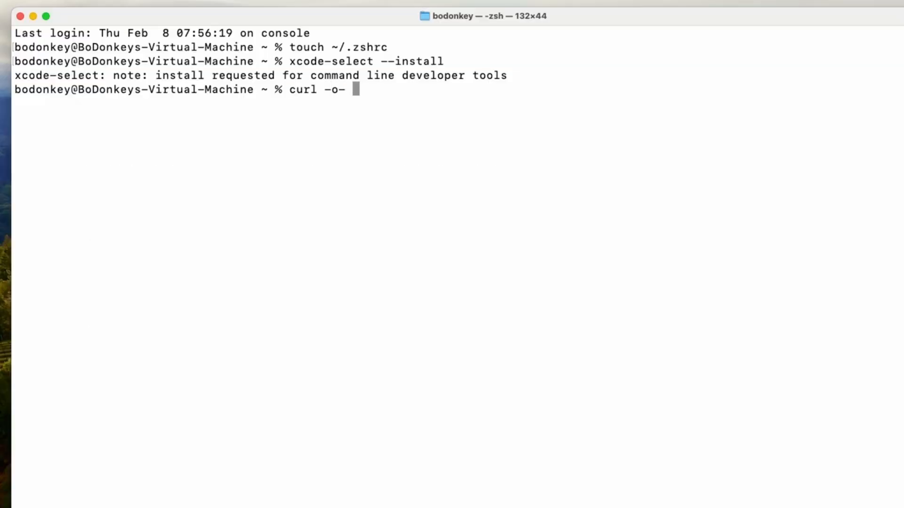
Step: Run the nvm v0.39.7 install.sh script from raw.githubusercontent.com piped to bash
type("https://raw.githubusercontent.")
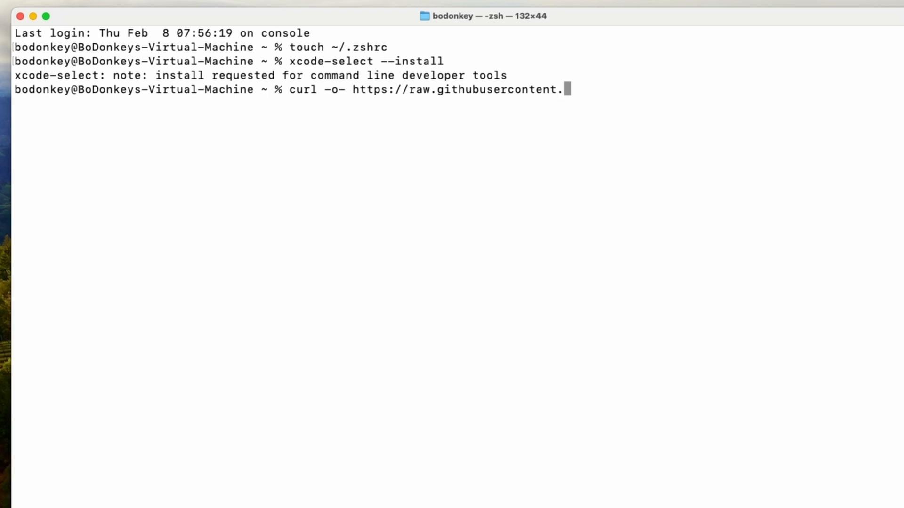
type("com/nvm-sh/nvm/")
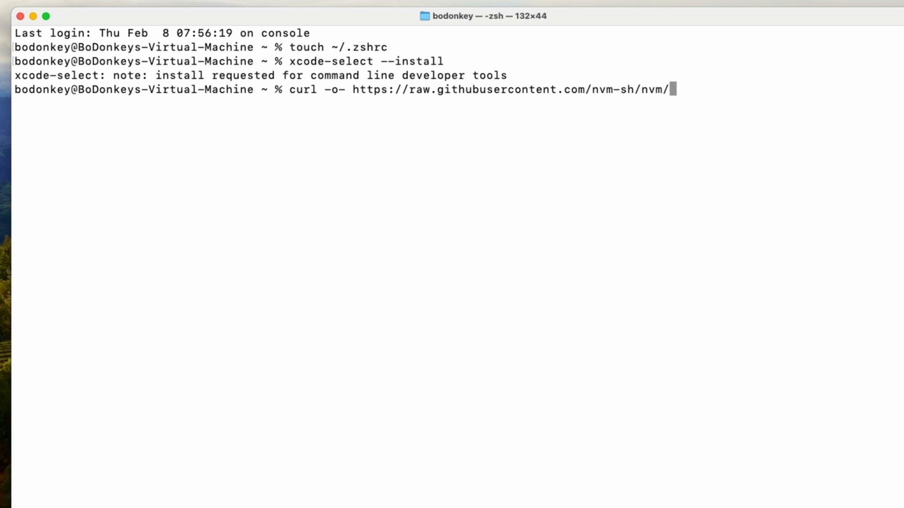
type("v0.39.7/install")
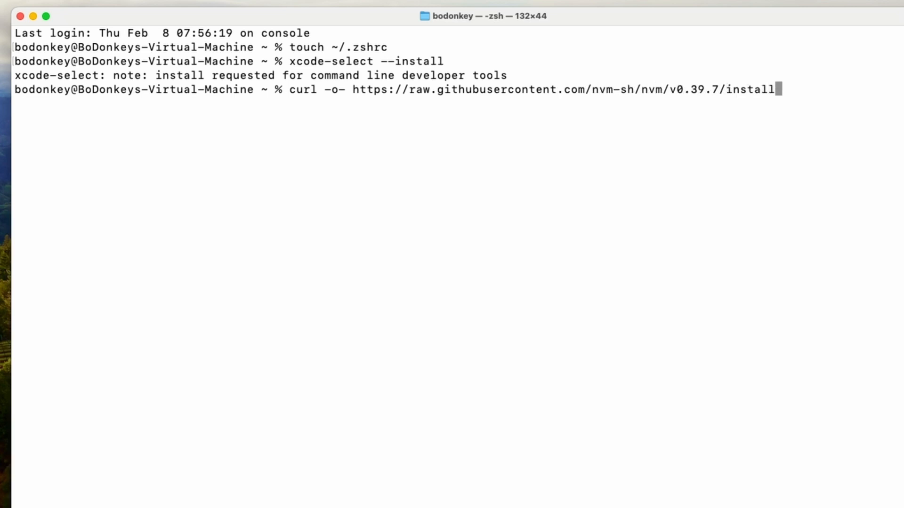
key("Return")
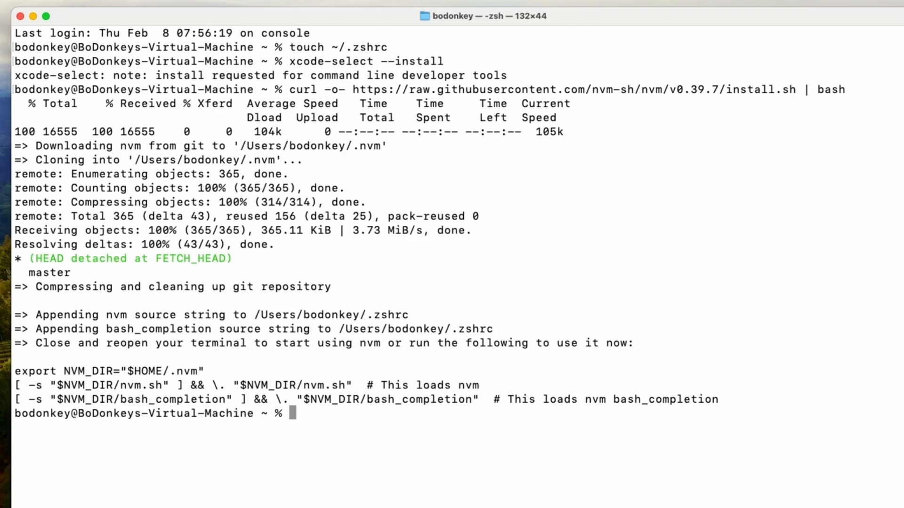
mouse_move(420, 30)
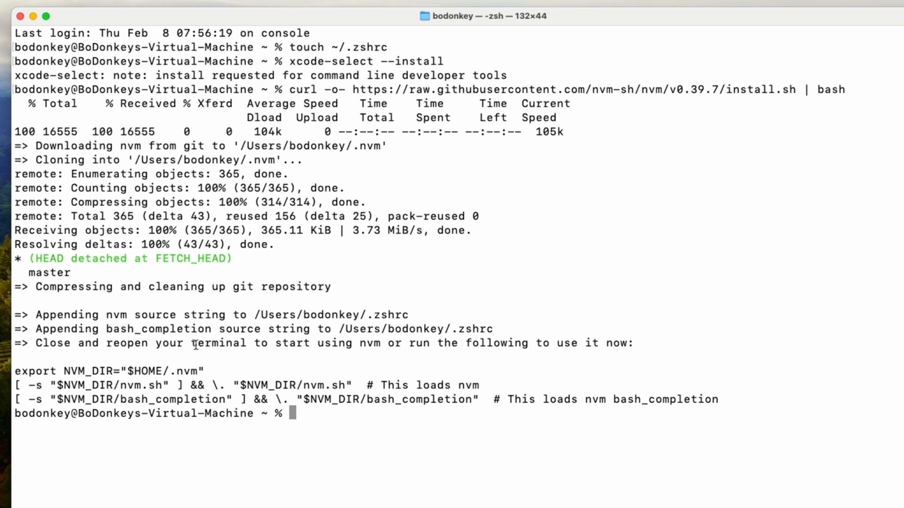
mouse_move(671, 345)
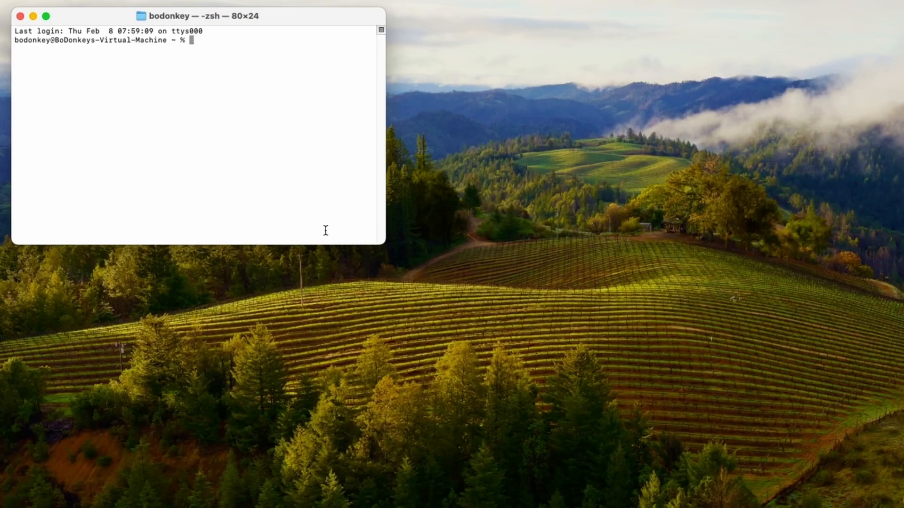
Step: Run command -v nvm, which prints nvm
type("co")
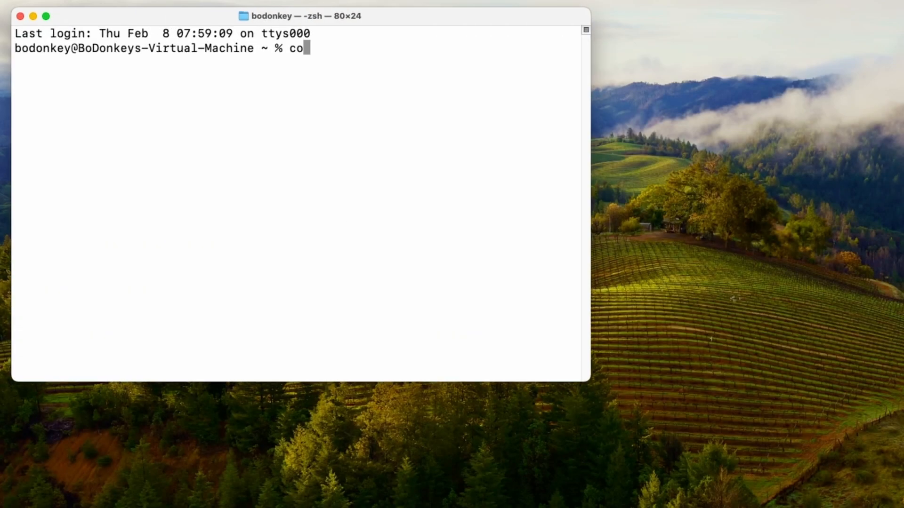
key("Return")
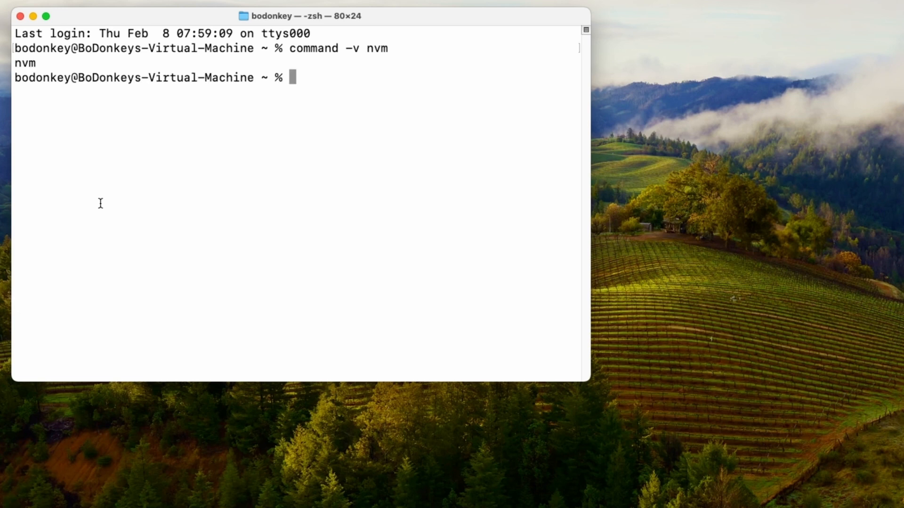
mouse_move(100, 203)
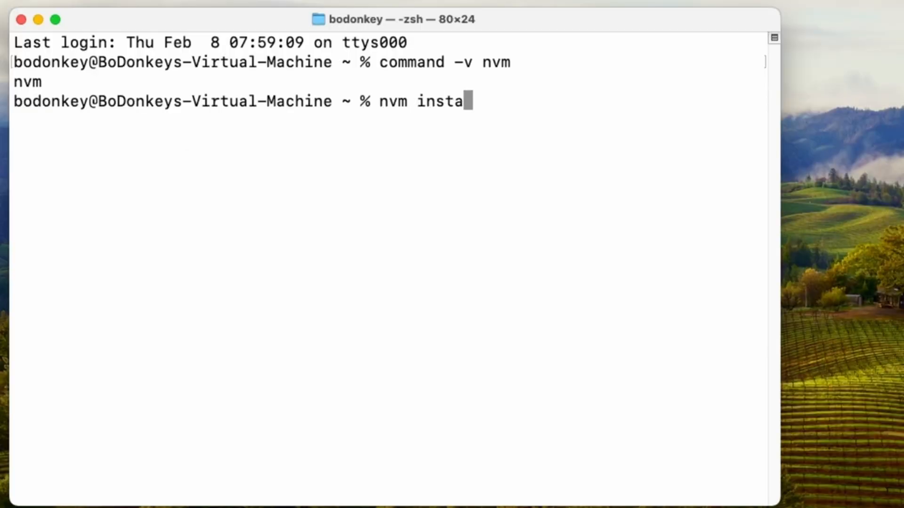
Step: Run nvm install 18, installing Node v18.19.0 as the default
key("Return")
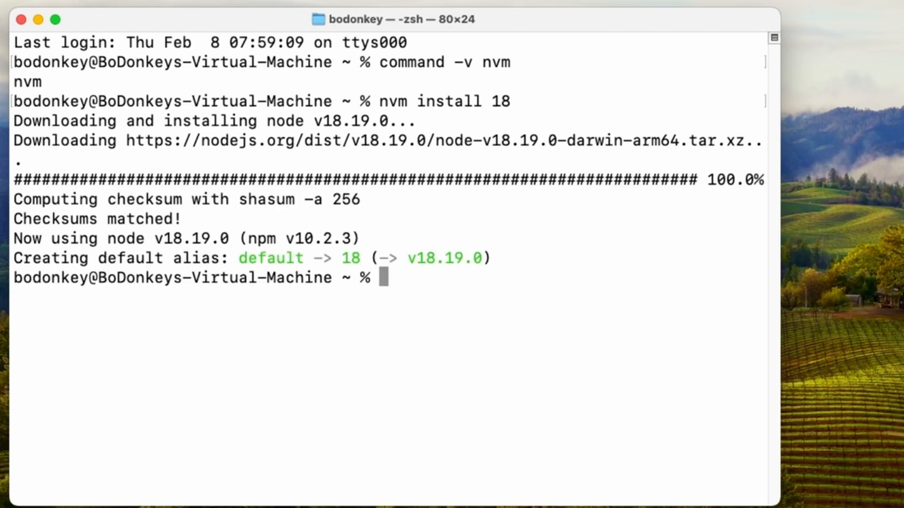
mouse_move(242, 405)
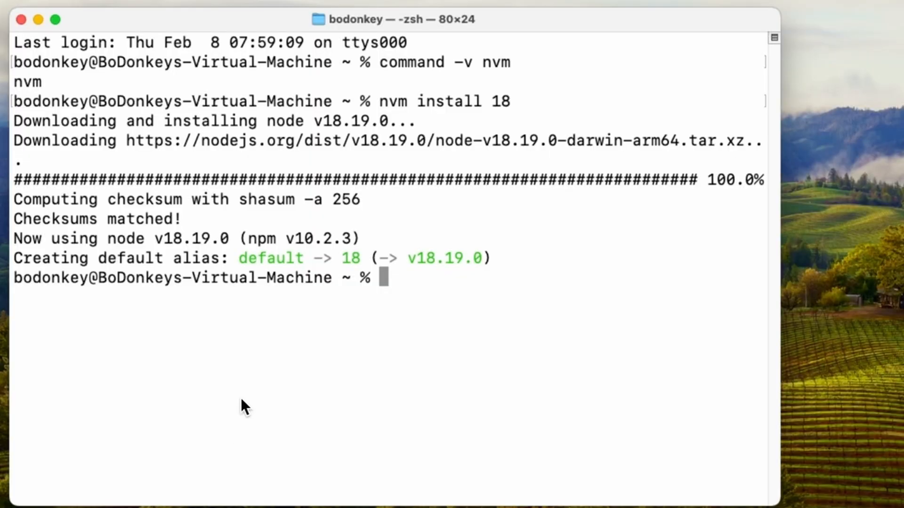
Step: Run the official Homebrew install.sh via /bin/bash -c "$(curl -fsSL ...)"
type("/")
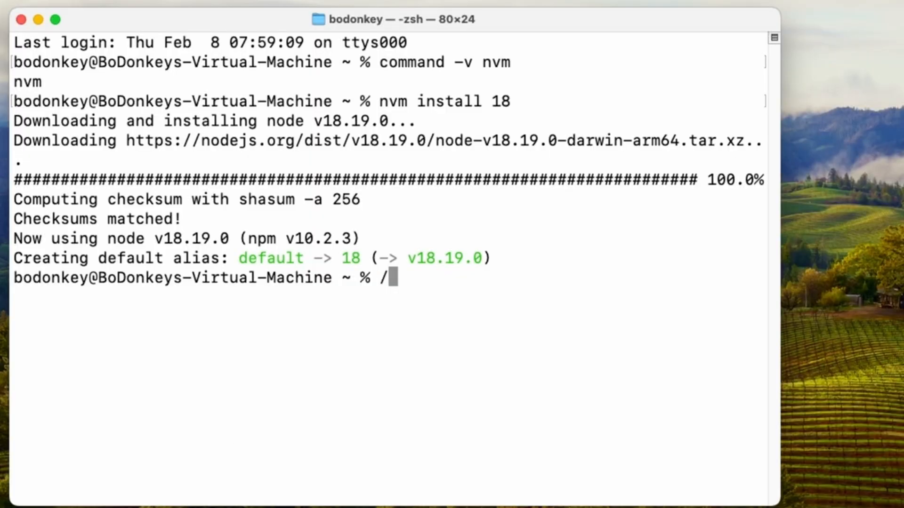
type("bin/bash")
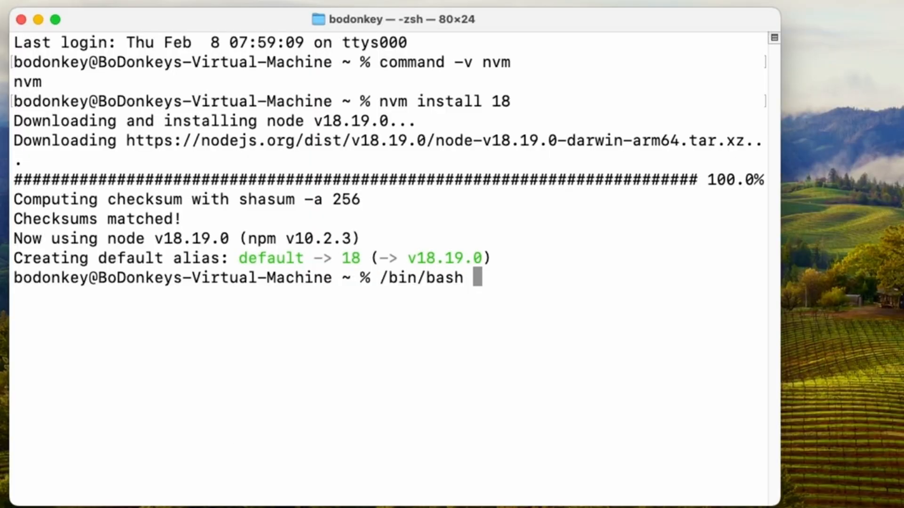
type("-c \"$(cur")
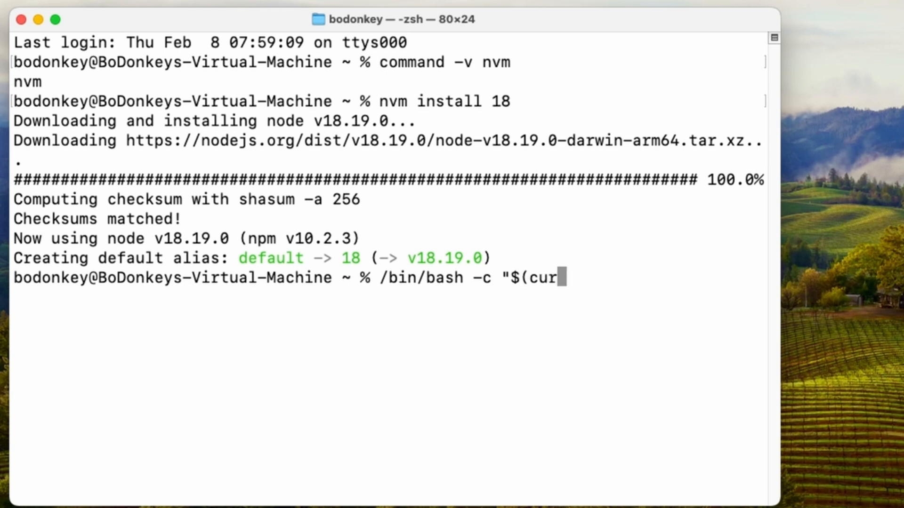
type("l -fsSL htt")
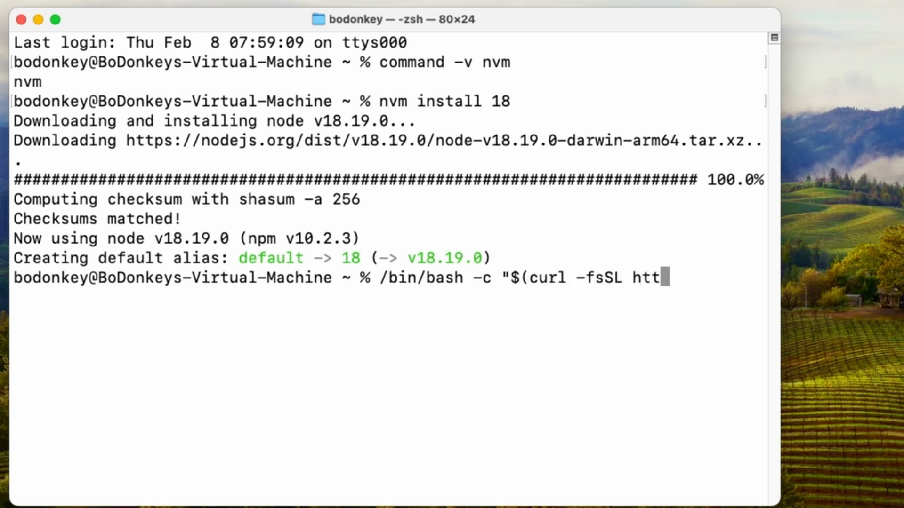
type("ps://raw.githubusercontent.com")
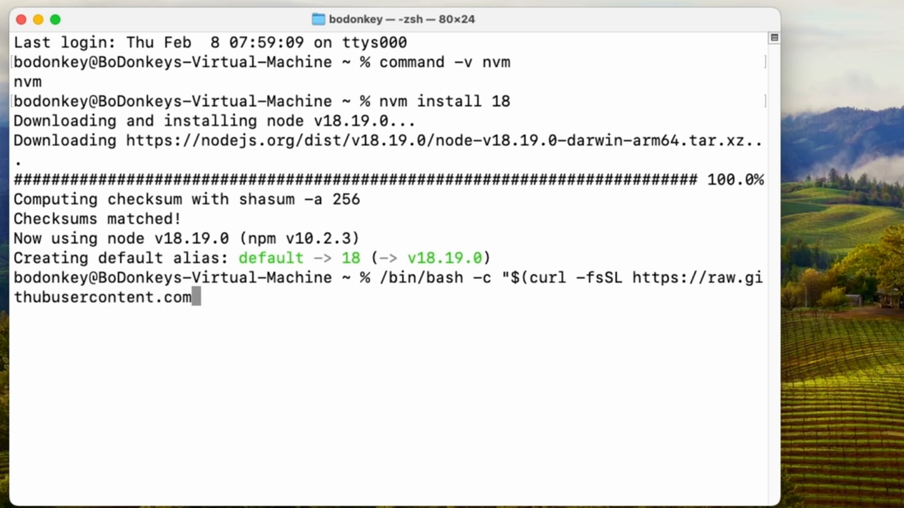
type("/Homebrew/install")
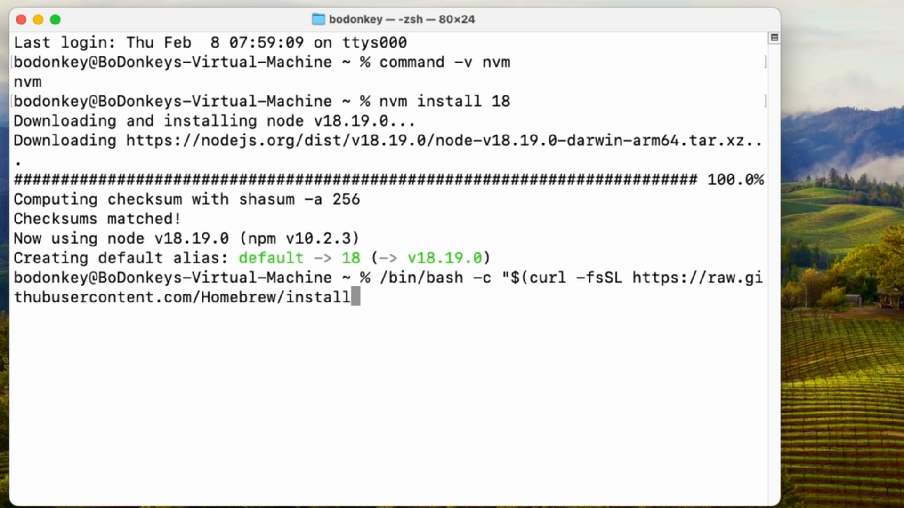
type("/HEAD/install")
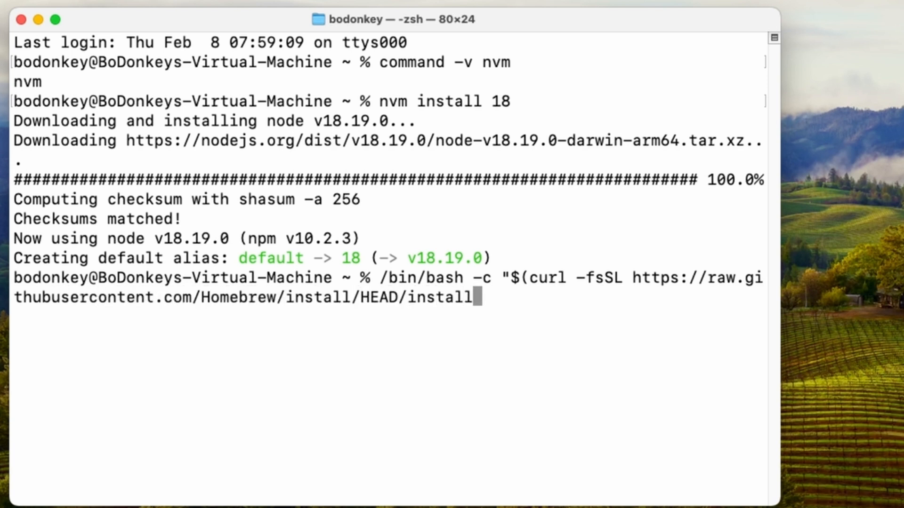
key("Return")
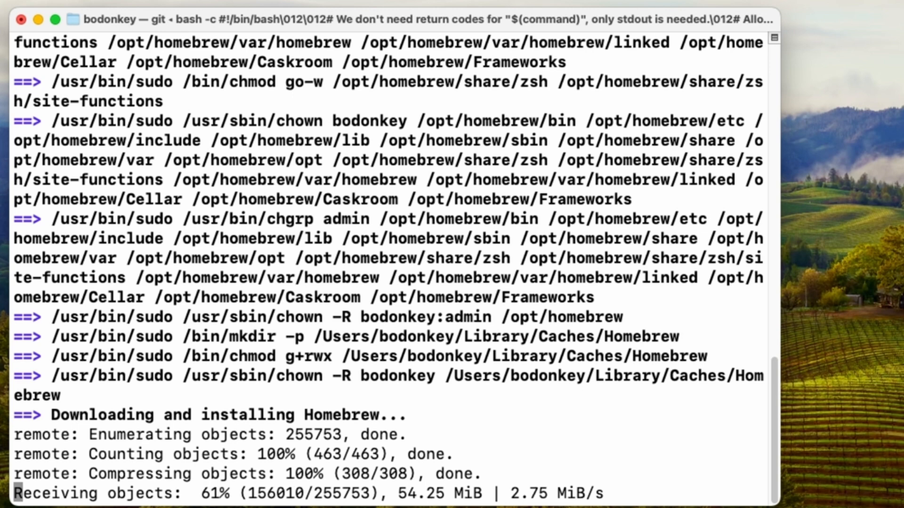
scroll("down", 3)
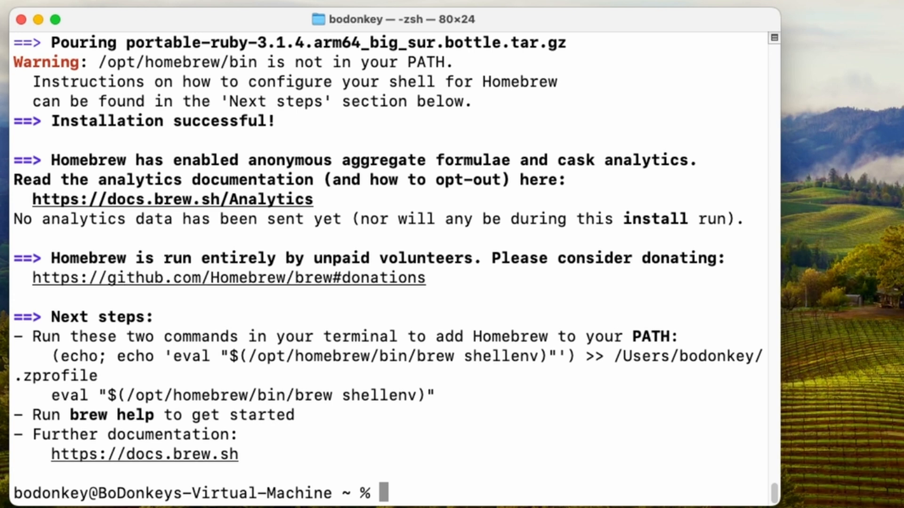
mouse_move(523, 368)
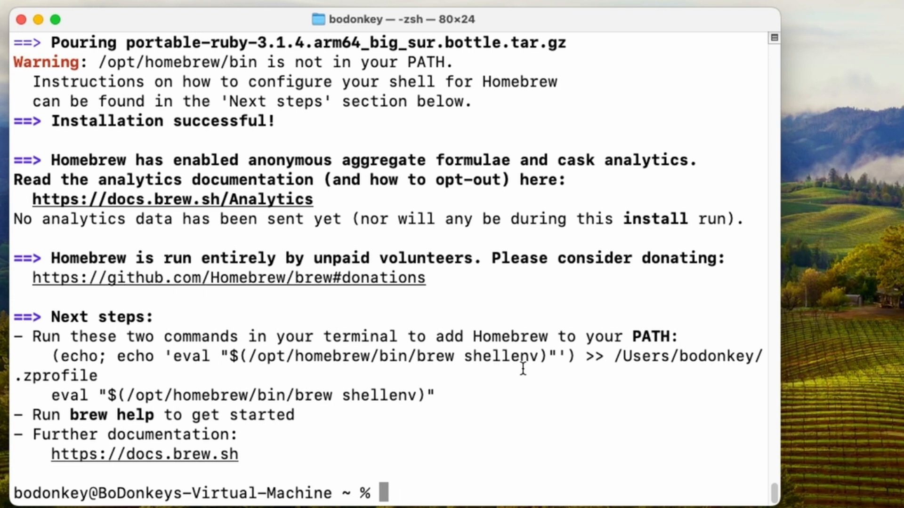
Step: Append the eval brew shellenv line to /Users/bodonkey/.zprofile
type("(echo; echo 'eval \"$(/opt/homebrew/bin/brew shellenv)\"') >> /Users/bodonkey/.zprofile")
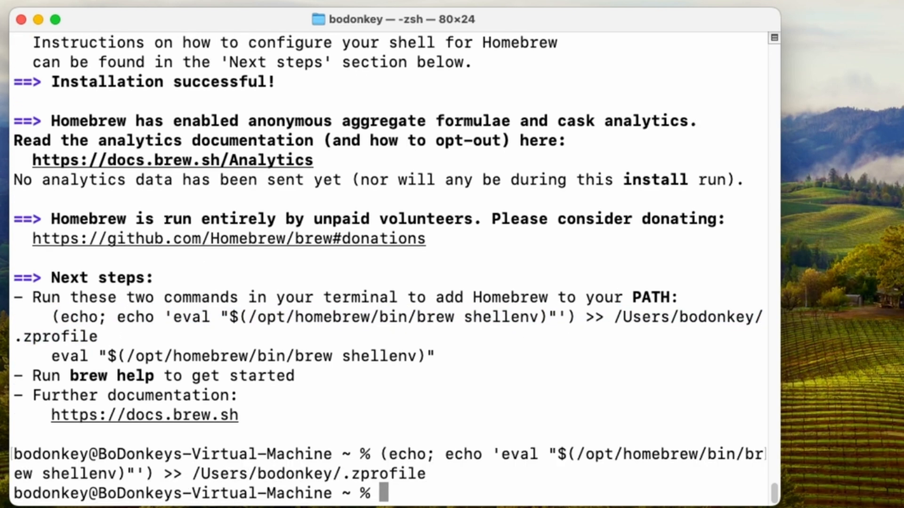
mouse_move(464, 488)
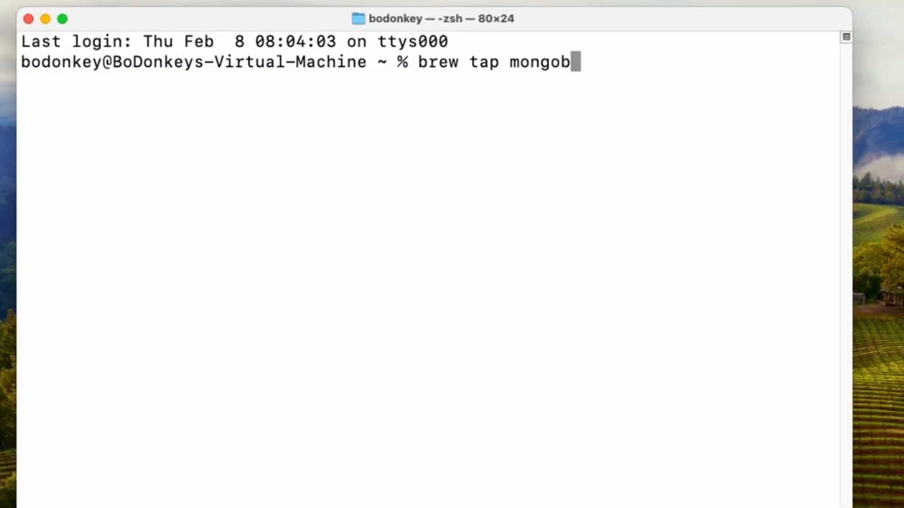
key("Return")
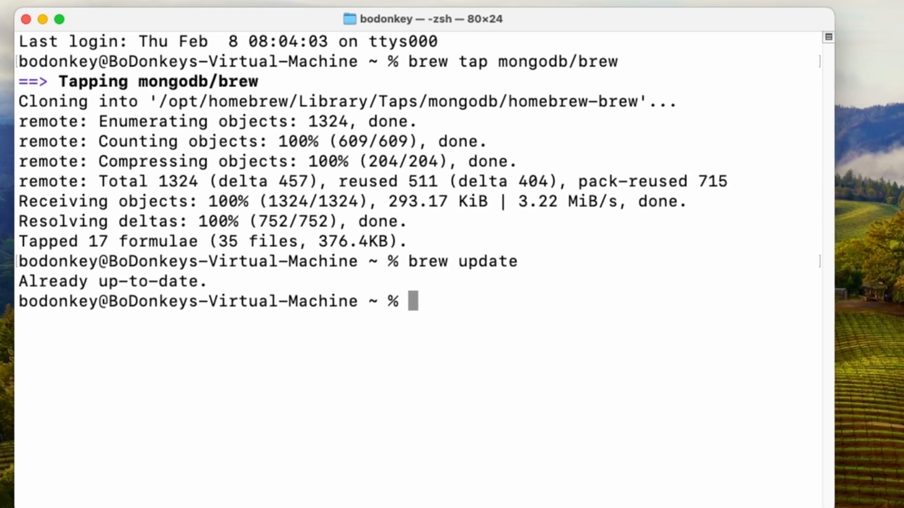
type("brew install mongodb")
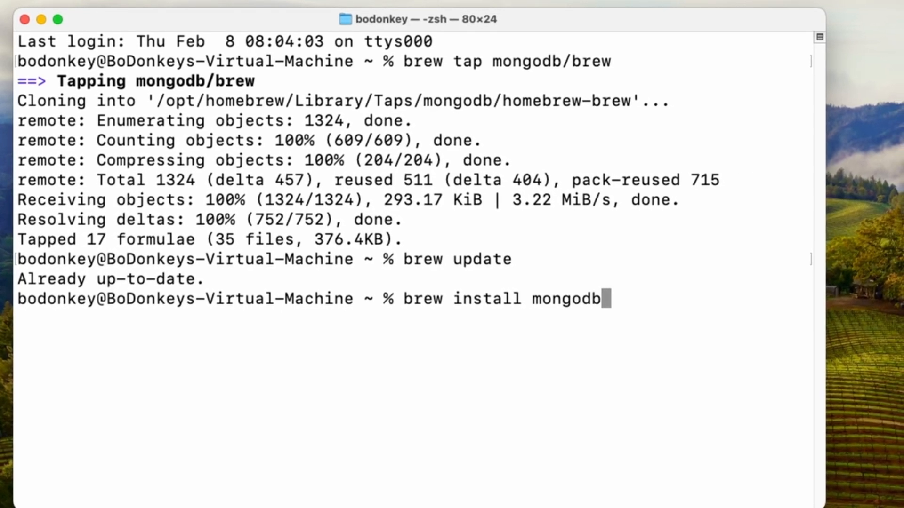
type("-community@6.")
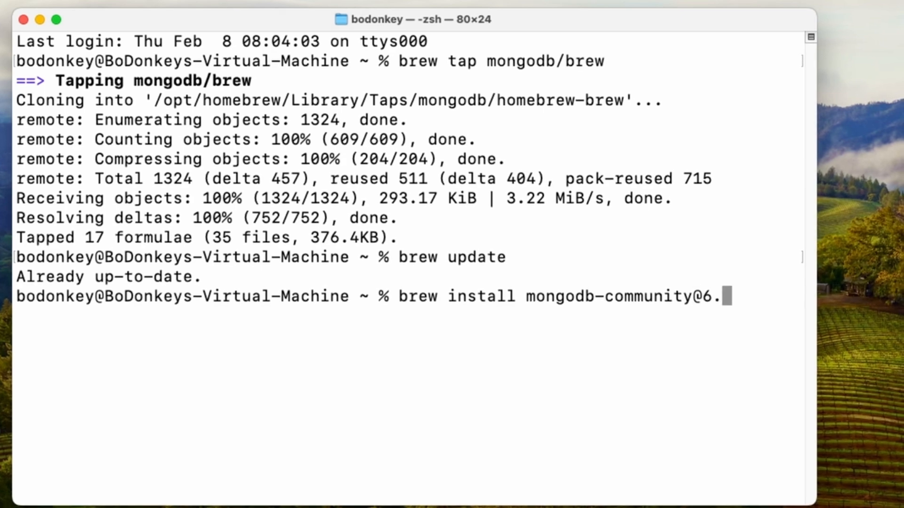
key("Return")
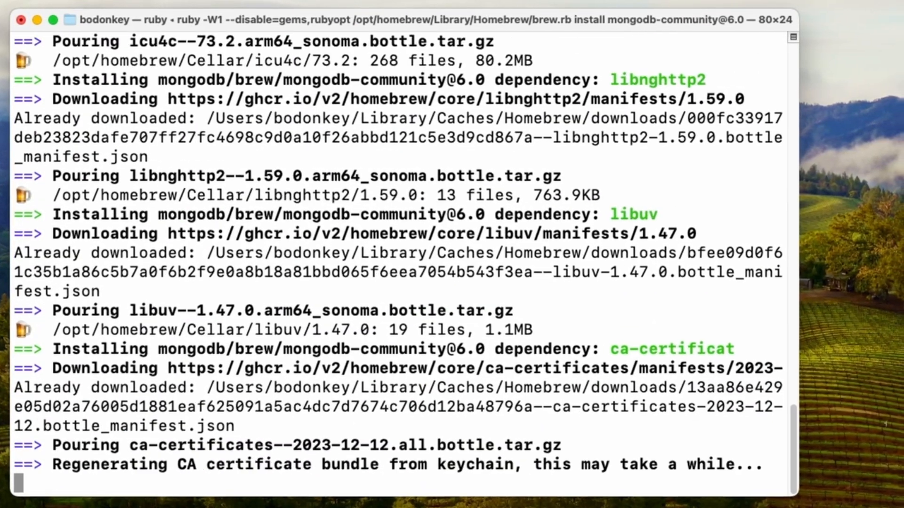
scroll("down", 3)
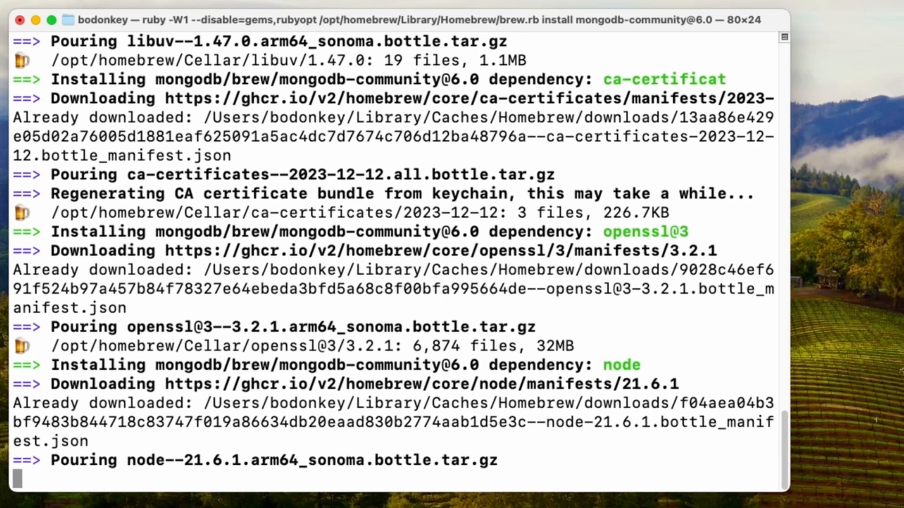
scroll("down", 3)
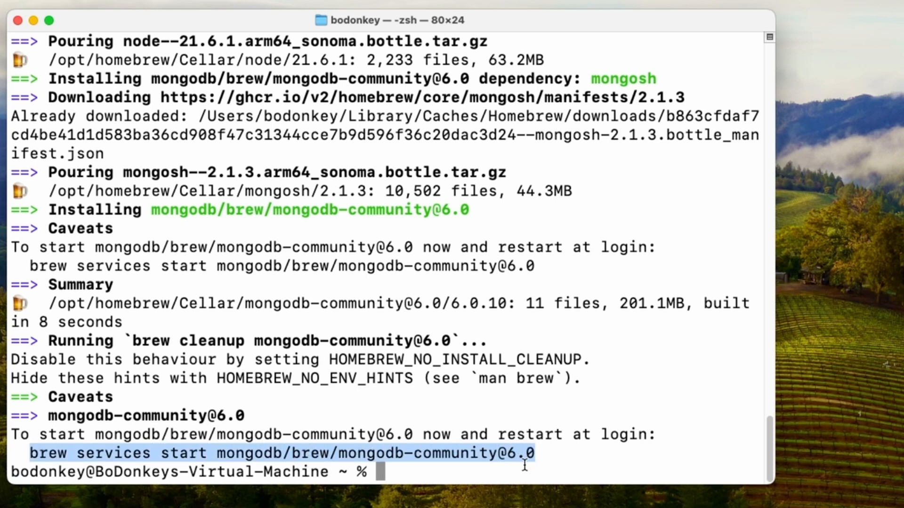
key("Return")
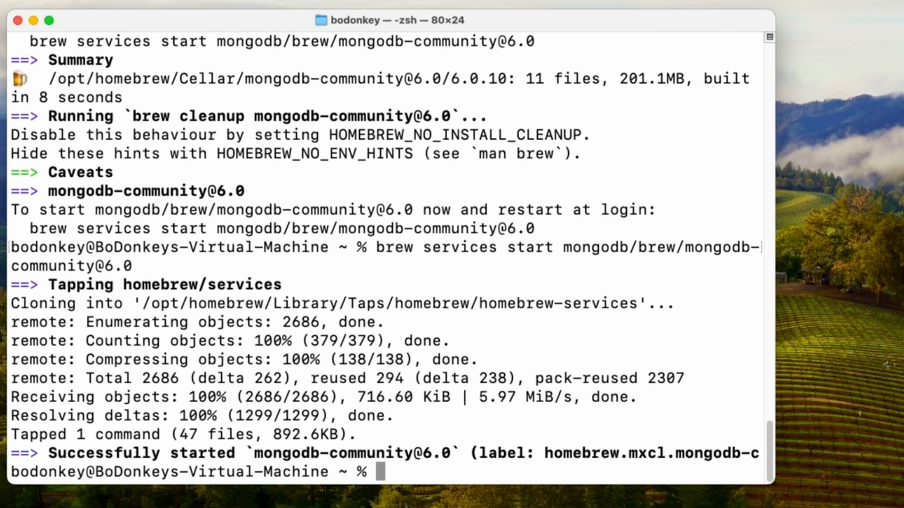
type("npm inst")
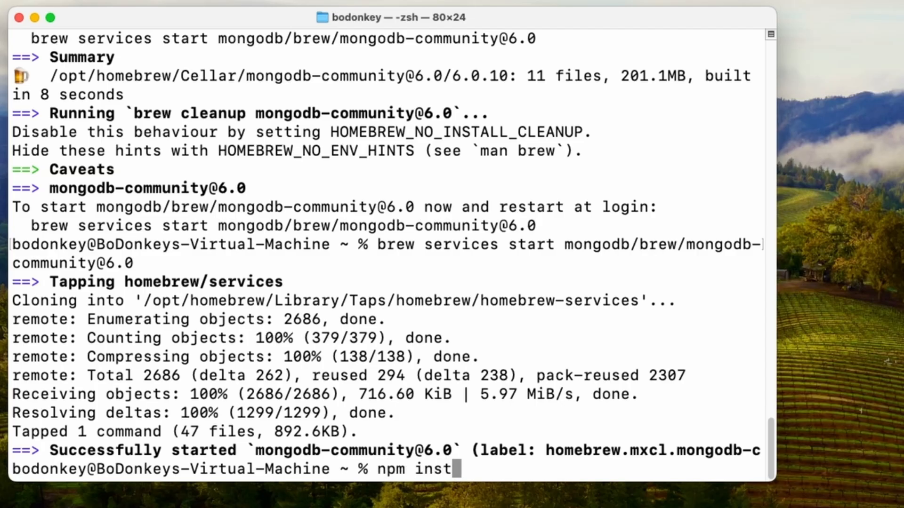
type("all --location=global @apo")
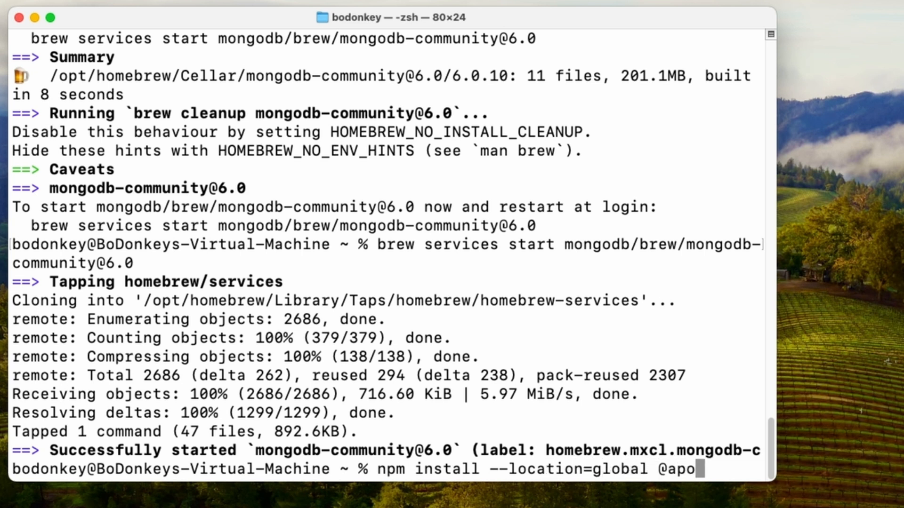
type("strophe-cms/cli")
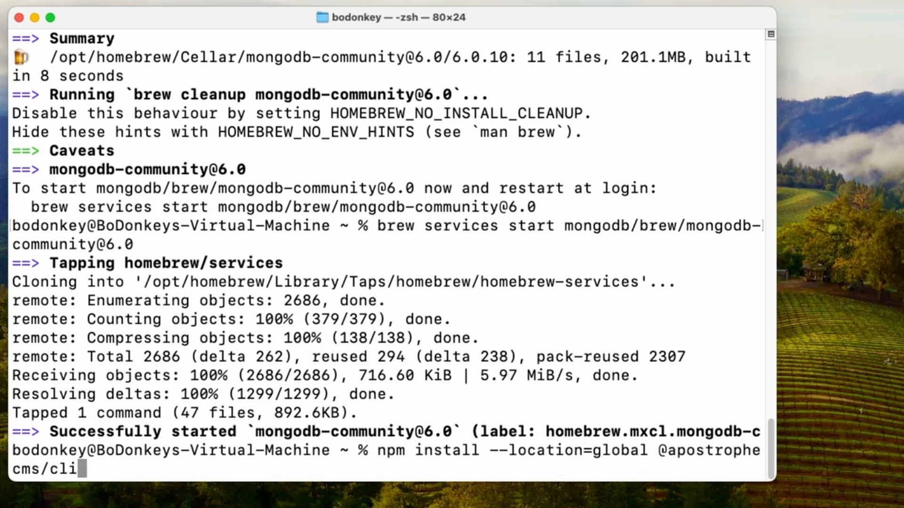
key("Return")
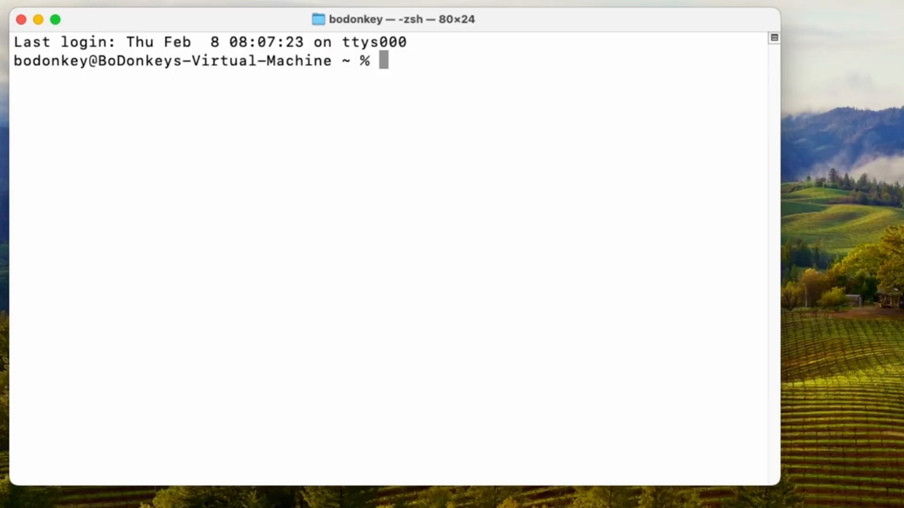
Step: Create a Development folder with mkdir and move into it
type("mkdir")
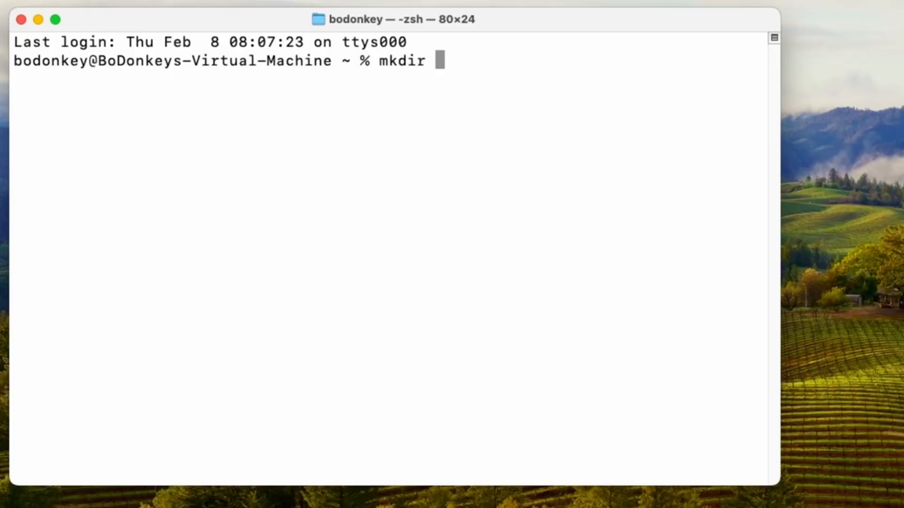
key("Return")
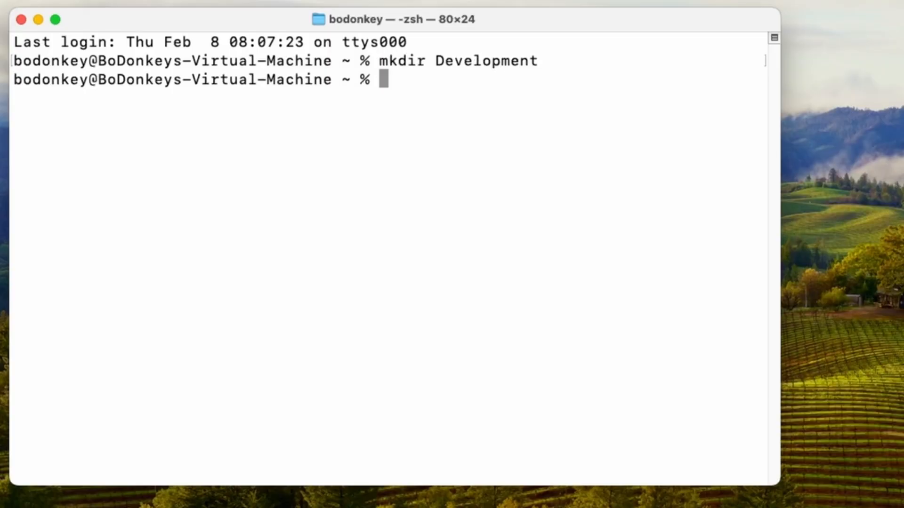
key("Return")
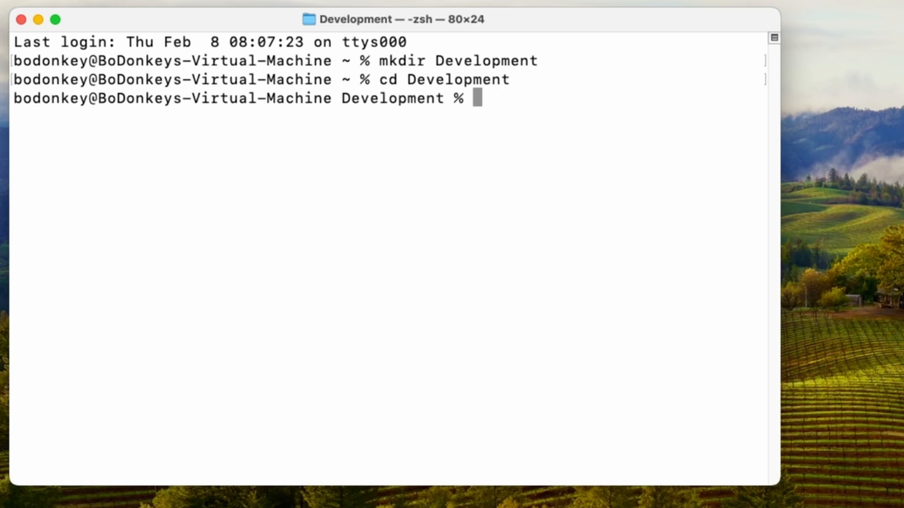
Step: Generate the ApostropheCMS 'tutorial' project with apos create, including an admin user
type("apos create")
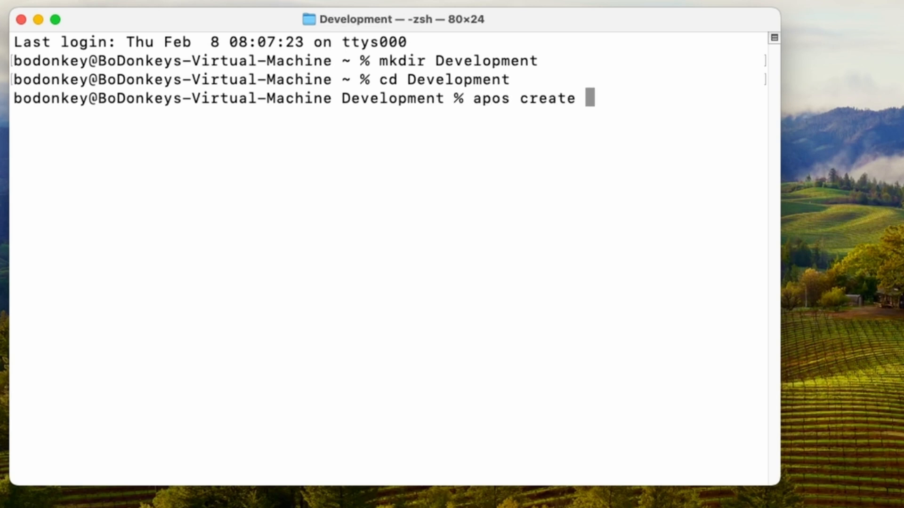
type("tutorial")
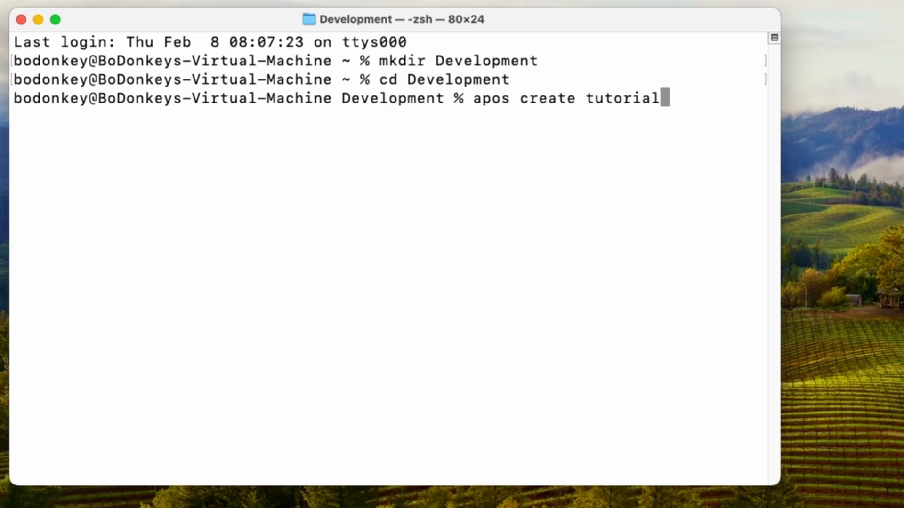
key("Return")
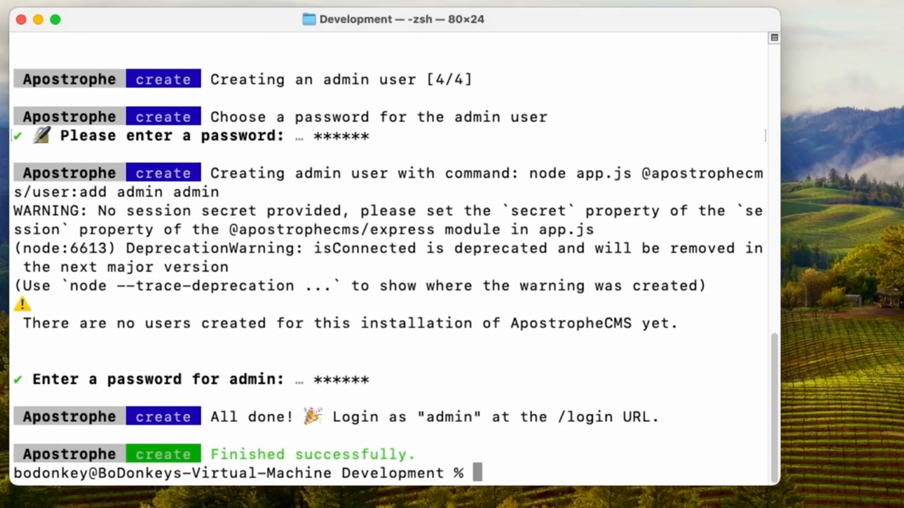
Step: Enter the tutorial folder and start its dev server with npm run dev at localhost:3000
type("cd t")
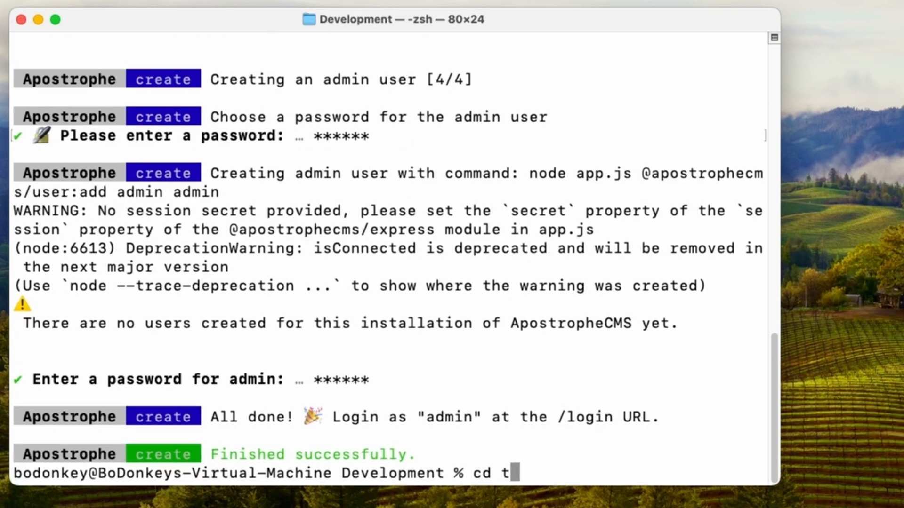
key("Return")
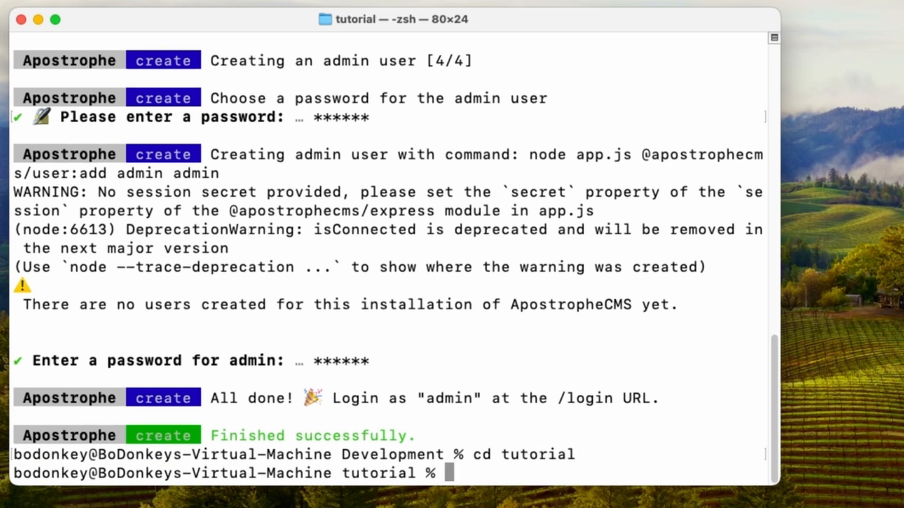
type("npm")
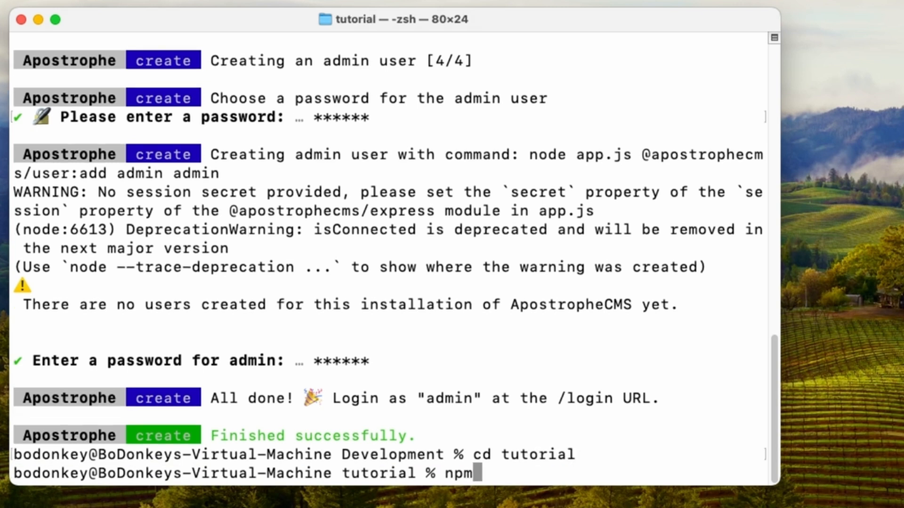
type("run dev")
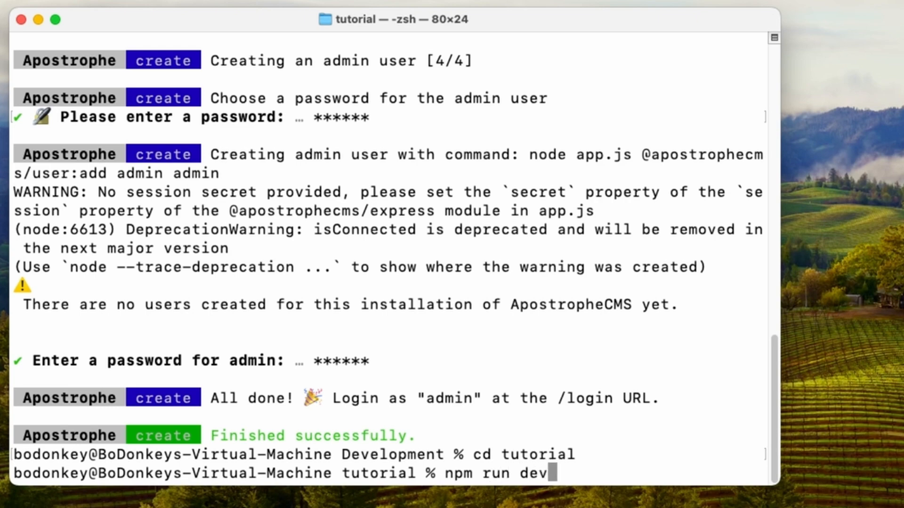
key("Return")
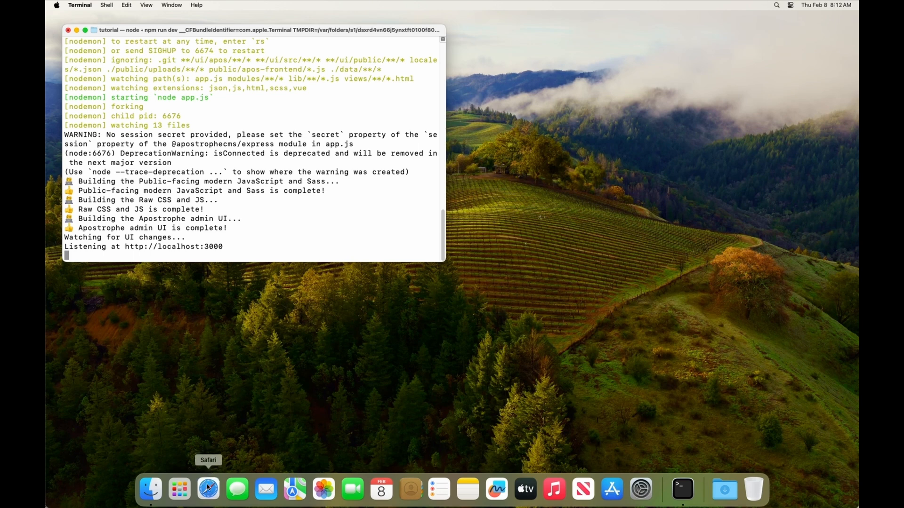
Step: Log in to localhost:3000 in Safari as admin, declining to save the password
left_click(208, 489)
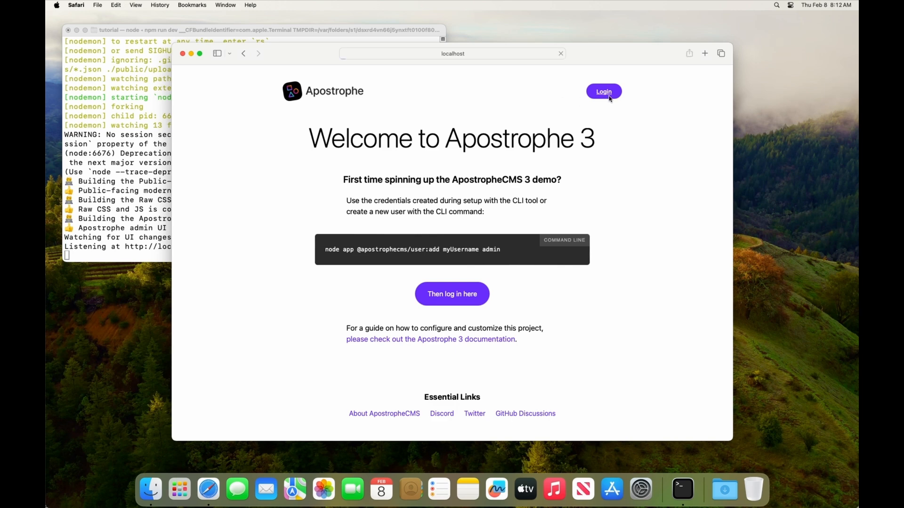
left_click(604, 91)
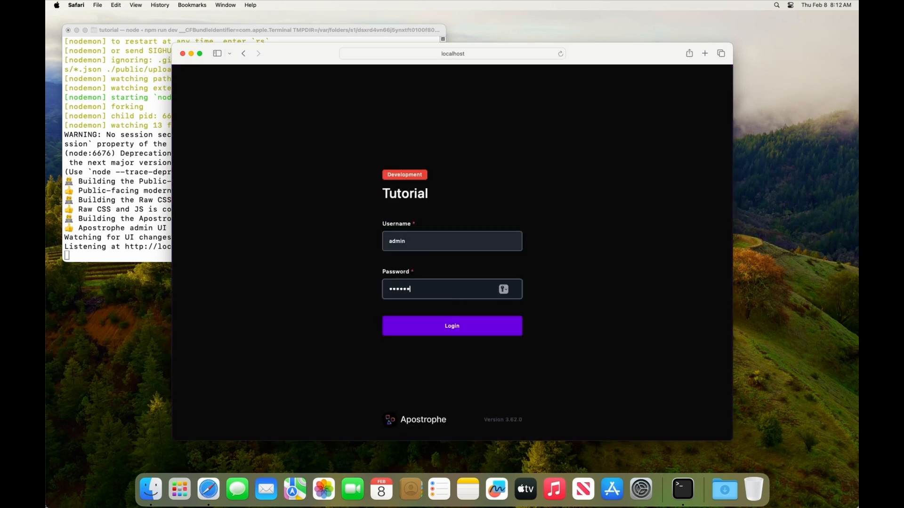
left_click(452, 326)
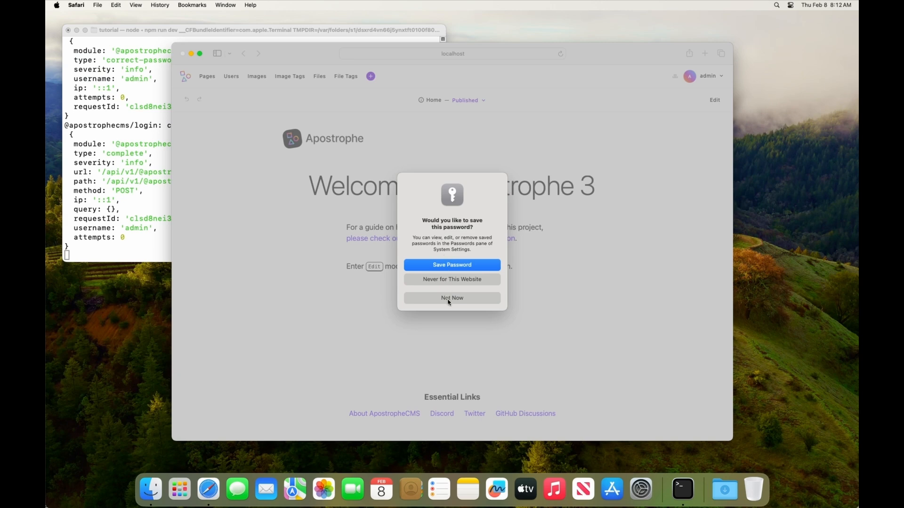
left_click(452, 298)
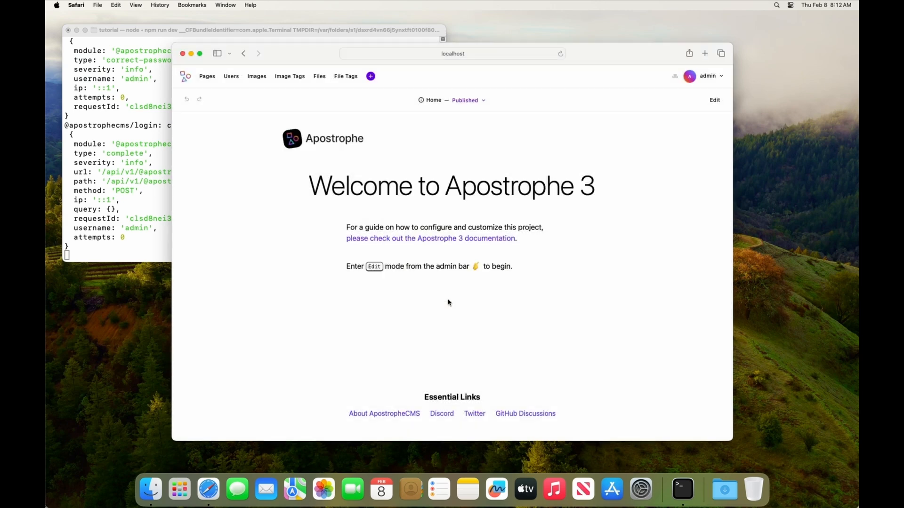